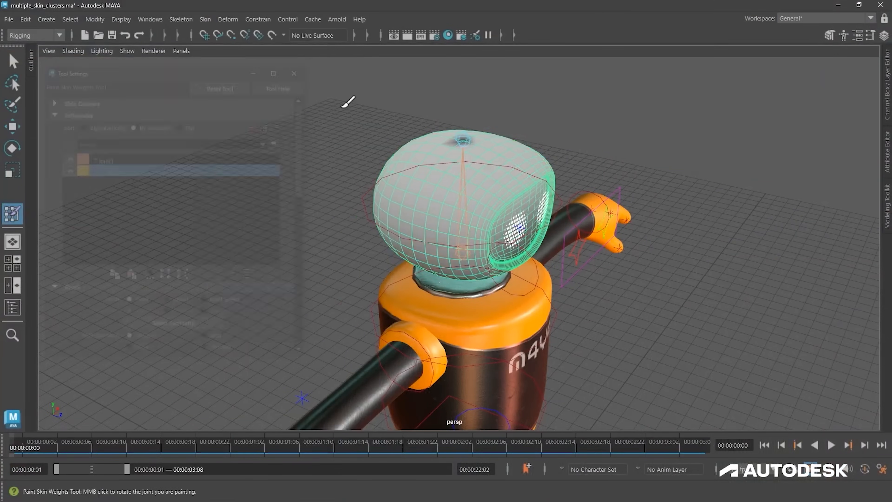
- Follow the Maya timeline on Autodesk AREA link and browse the 2024, 2023.3 and 2022 entries
click(79, 124)
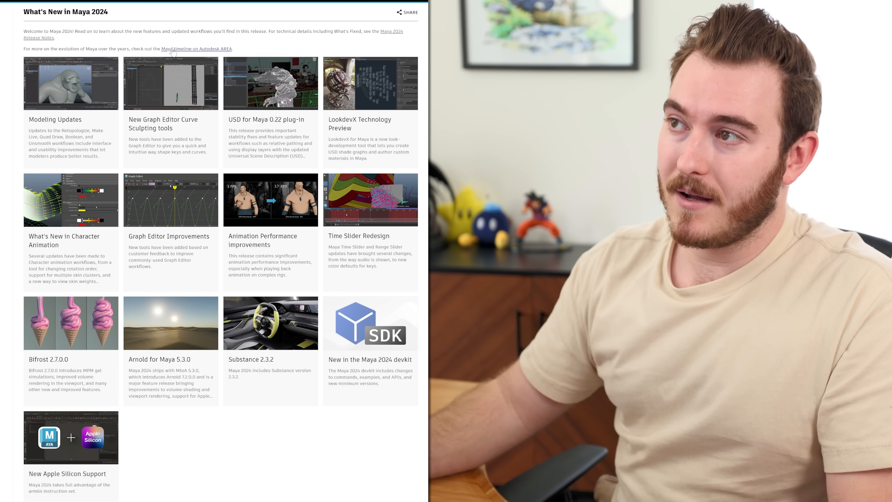
click(196, 48)
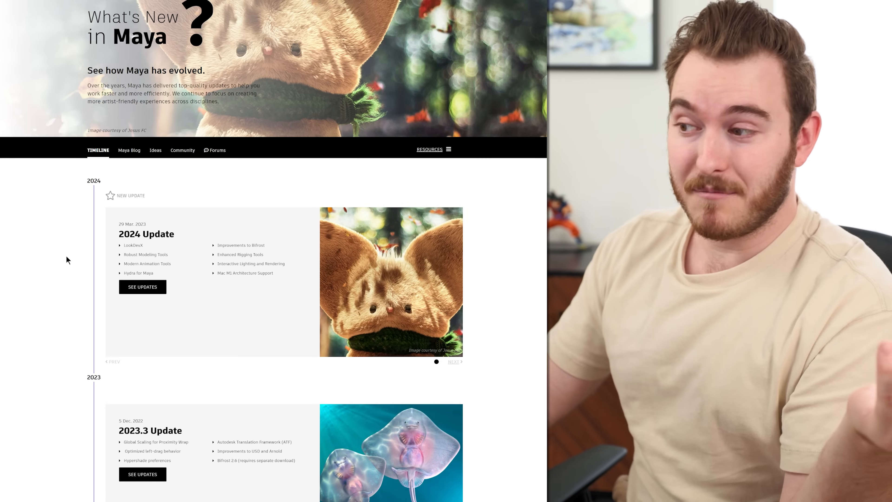
scroll(down, 3)
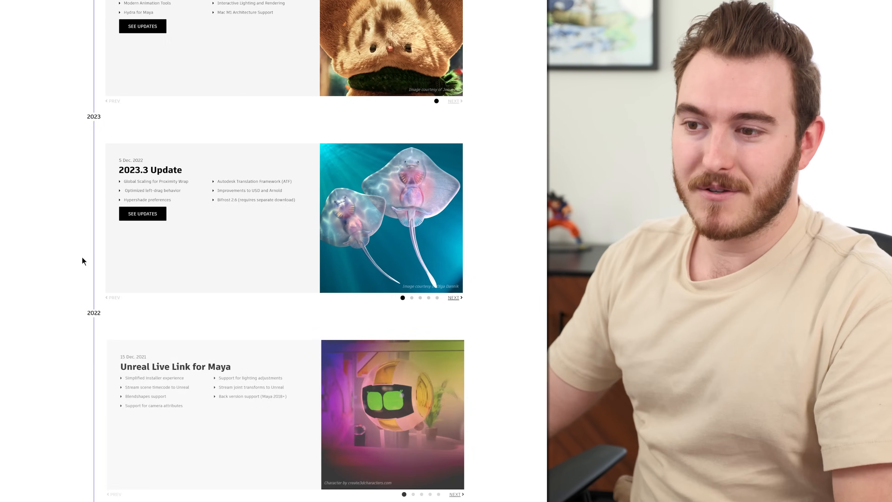
scroll(down, 3)
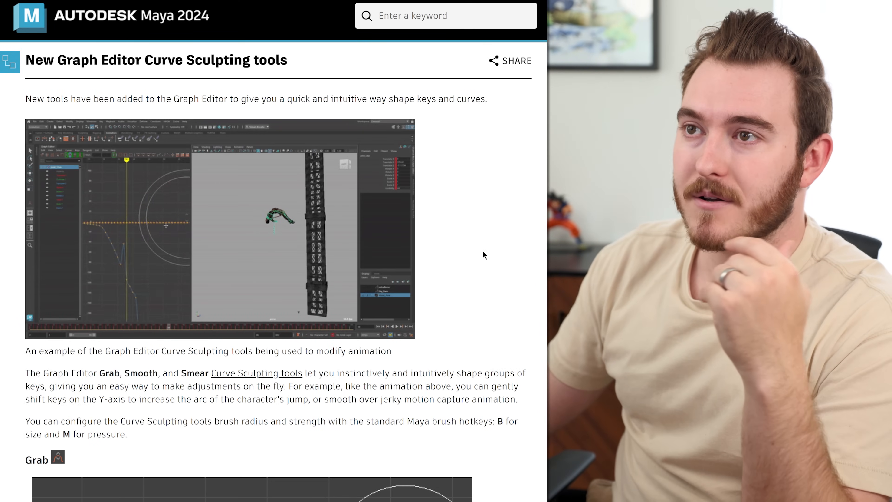
- Scroll through the Curve Sculpting tools article past its Grab, Smooth and Smear examples
scroll(down, 3)
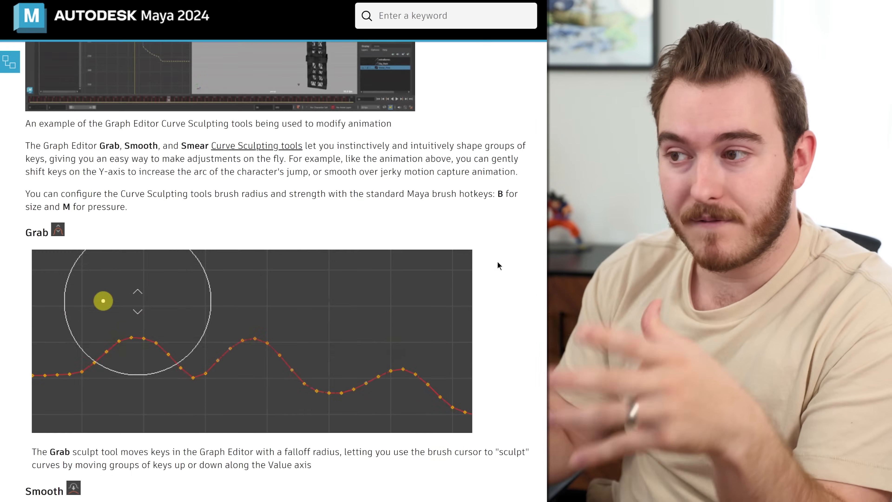
scroll(down, 3)
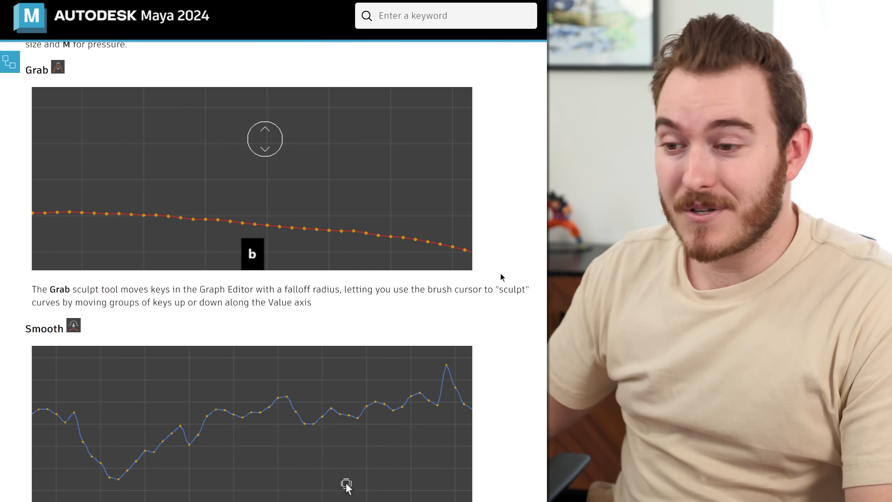
scroll(down, 3)
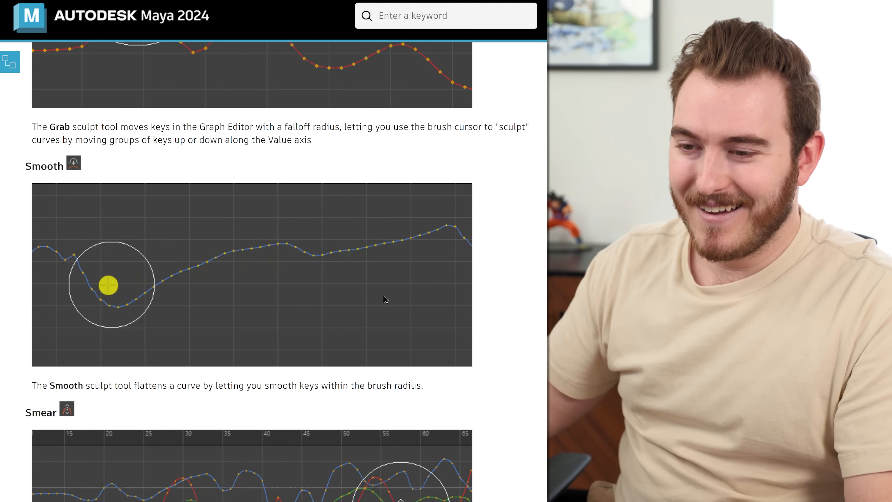
scroll(down, 3)
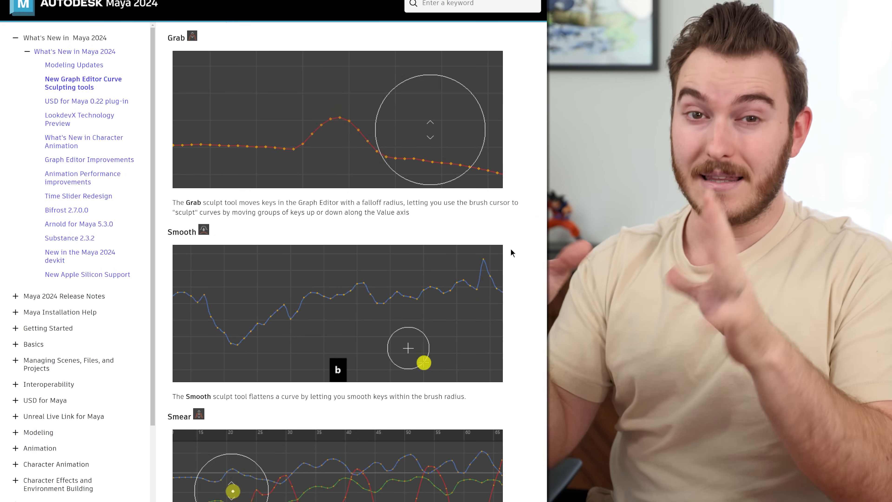
scroll(down, 3)
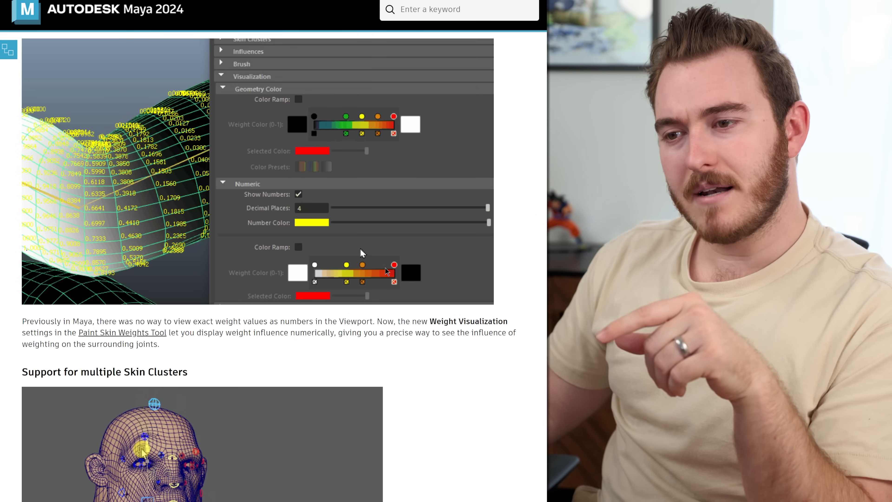
- Navigate to the Weight Visualization section on numeric skin weights and multiple Skin Clusters
click(299, 247)
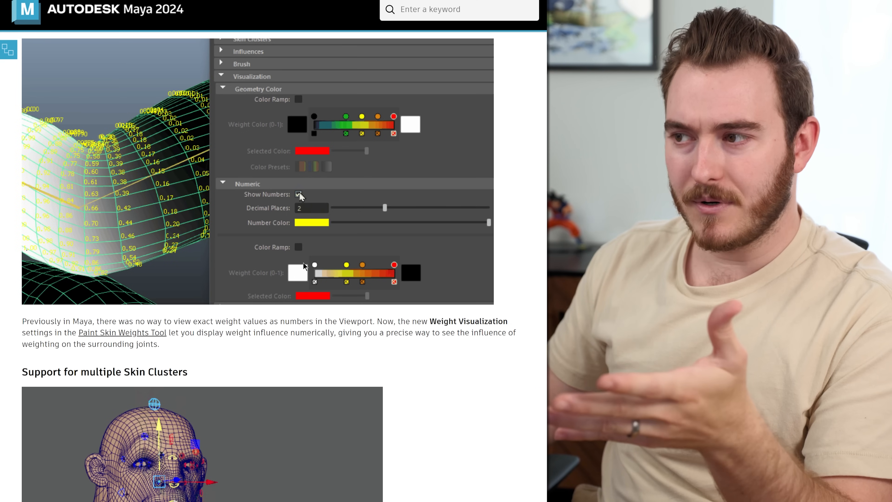
click(298, 194)
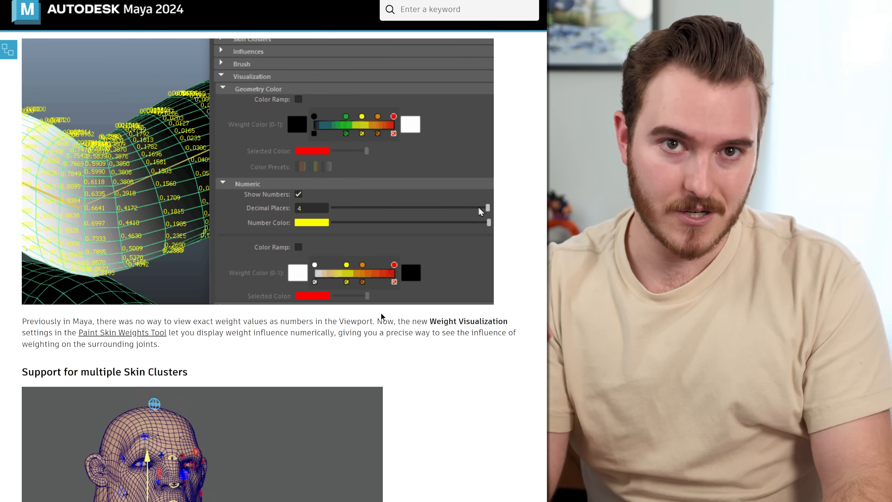
scroll(down, 3)
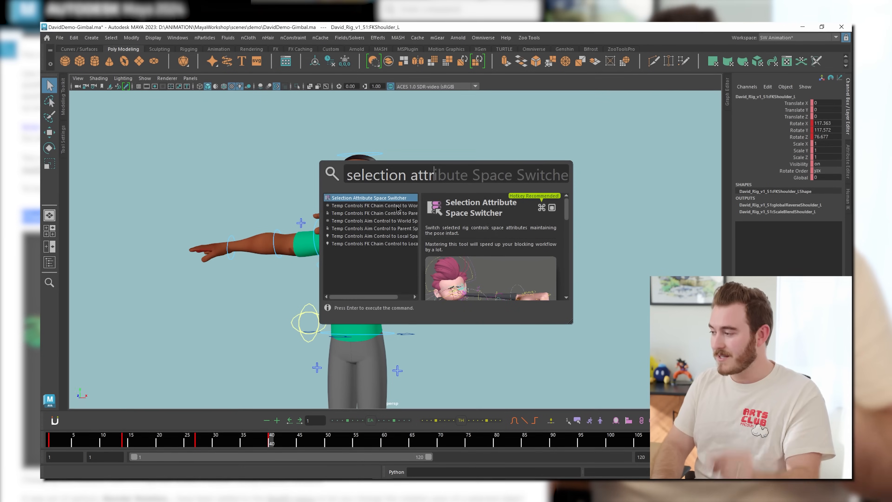
- Run the Selection Attribute Space Switcher and show the FKShoulder_L Rotate Order choices
key(Return)
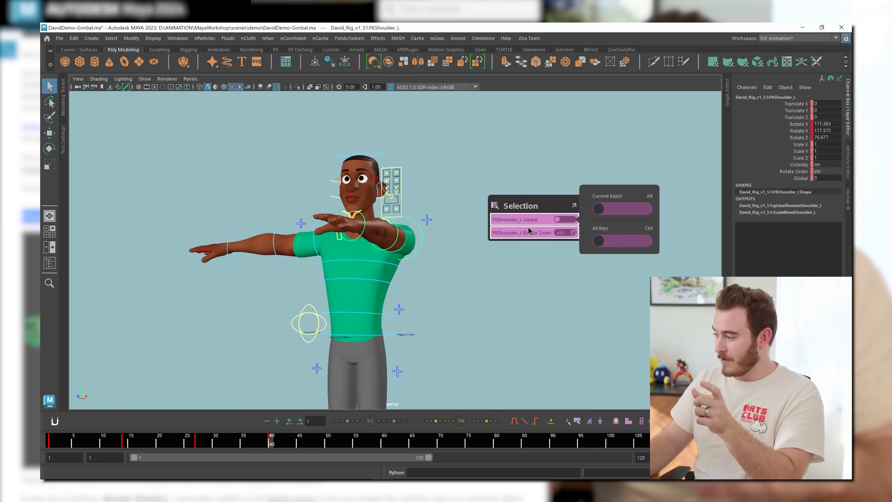
click(568, 232)
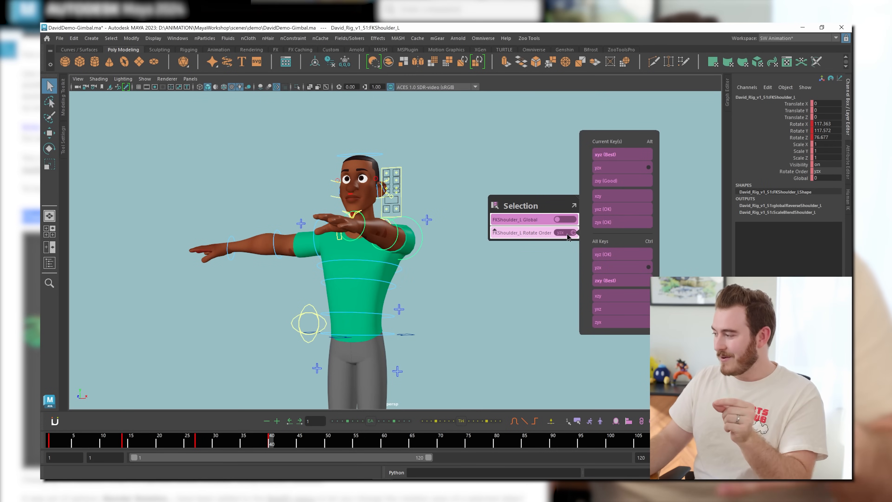
click(563, 232)
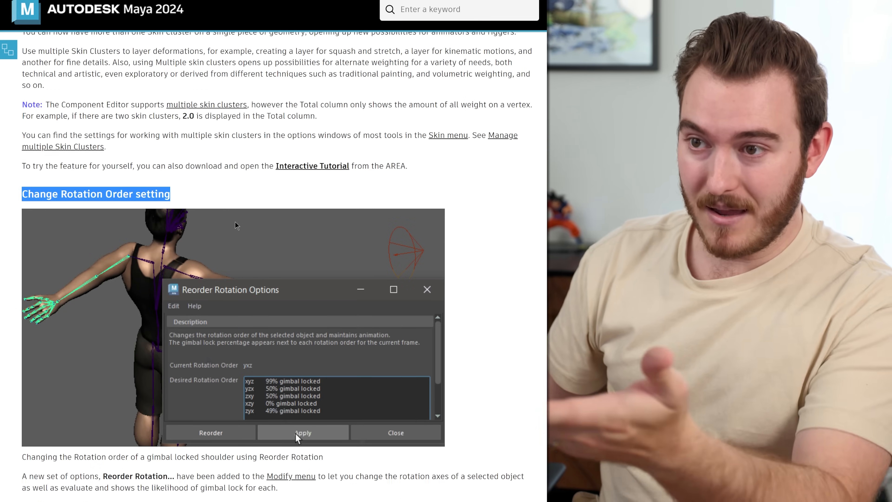
scroll(down, 3)
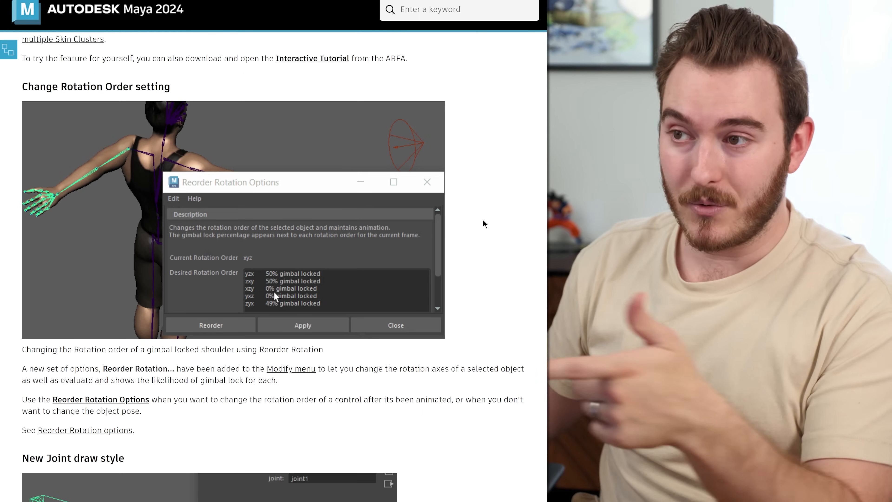
click(290, 295)
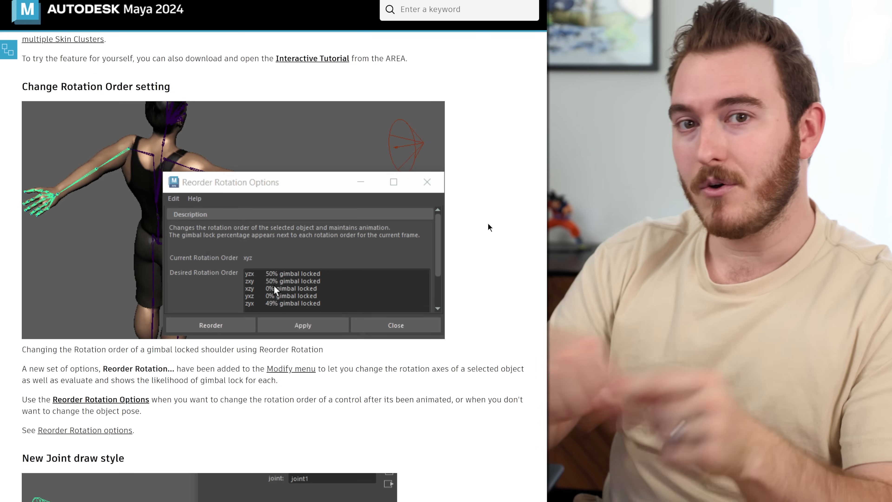
click(279, 296)
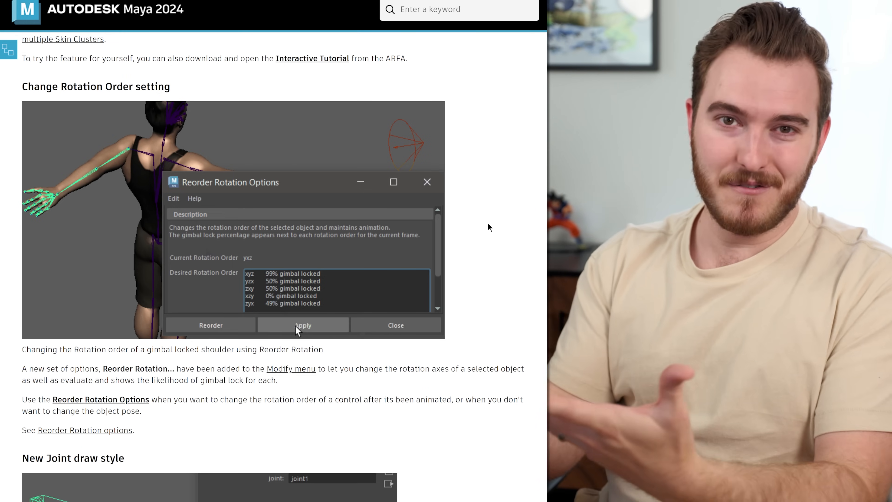
click(302, 324)
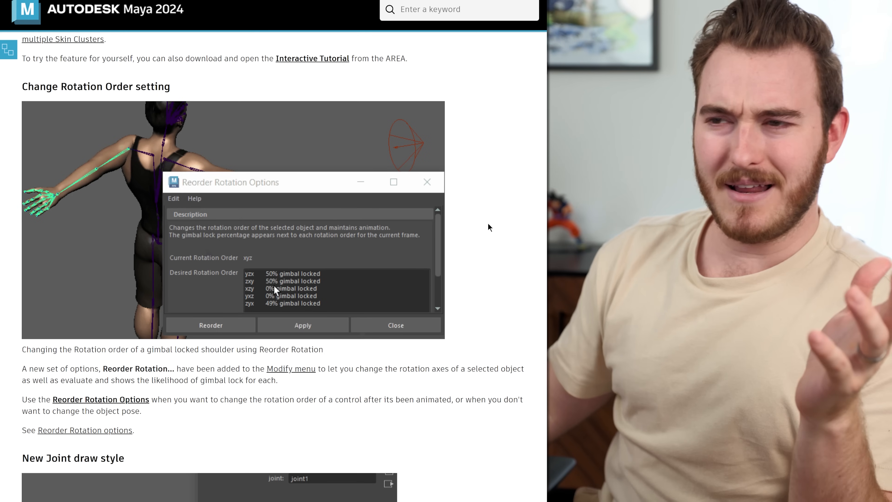
click(279, 296)
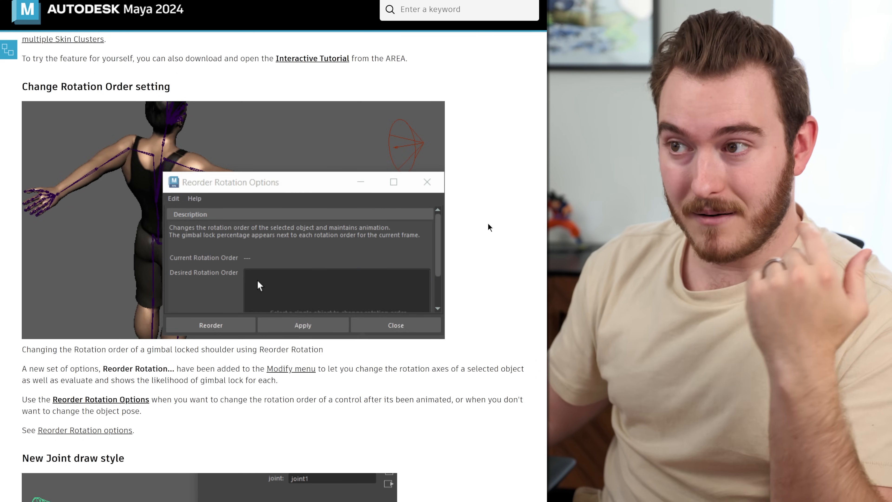
- Scroll past HumanIK and Proximity Wrap to the What's New tiles and choose Graph Editor Improvements
scroll(down, 3)
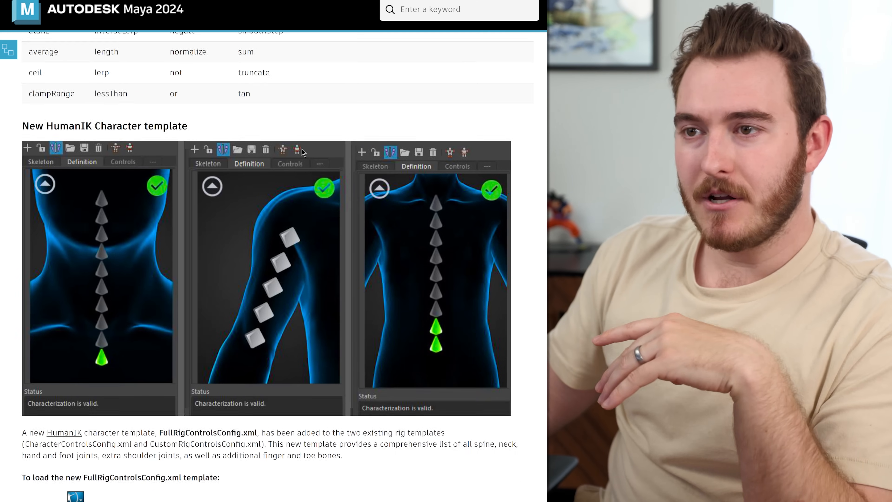
scroll(down, 3)
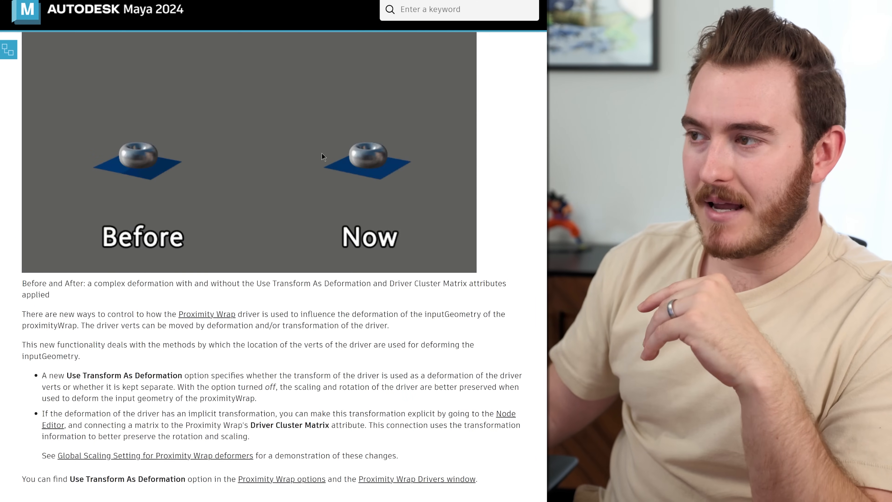
scroll(down, 3)
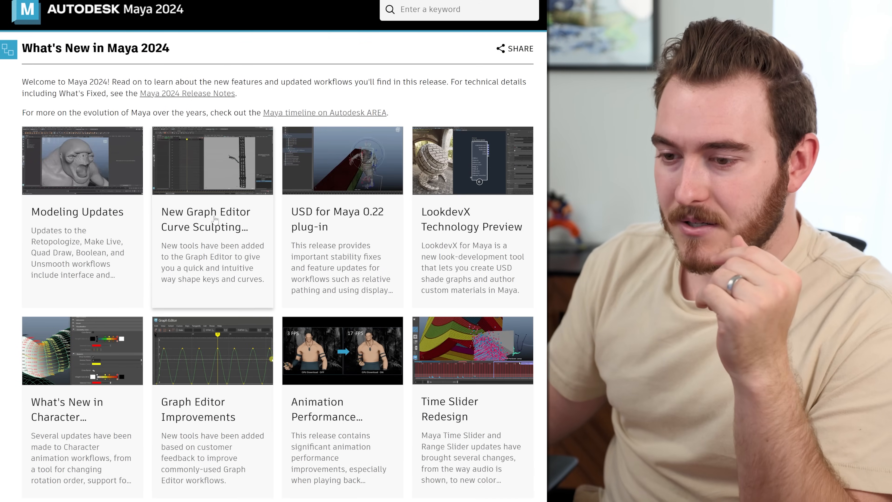
click(198, 409)
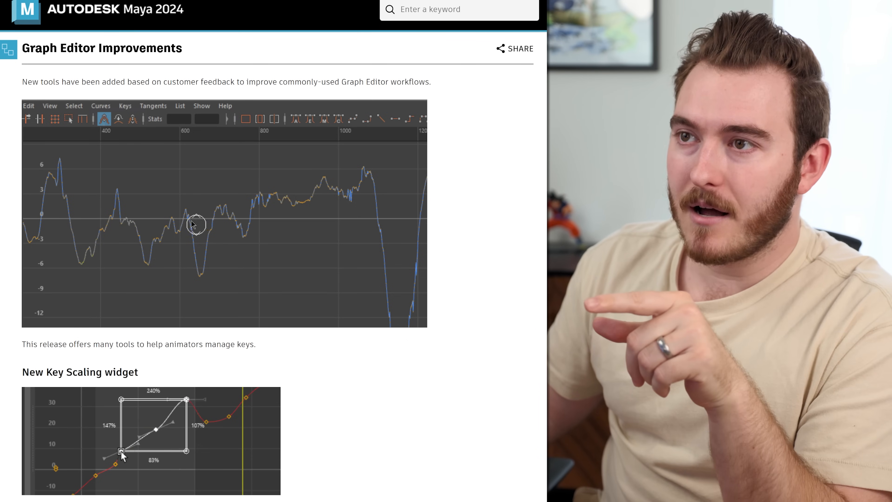
- Scroll the Graph Editor Improvements article down to its Region Keys tool section
scroll(down, 3)
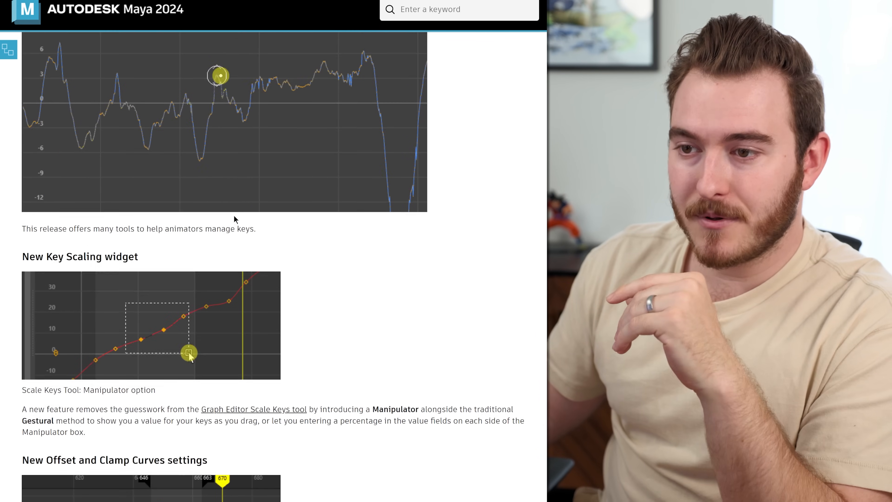
scroll(down, 3)
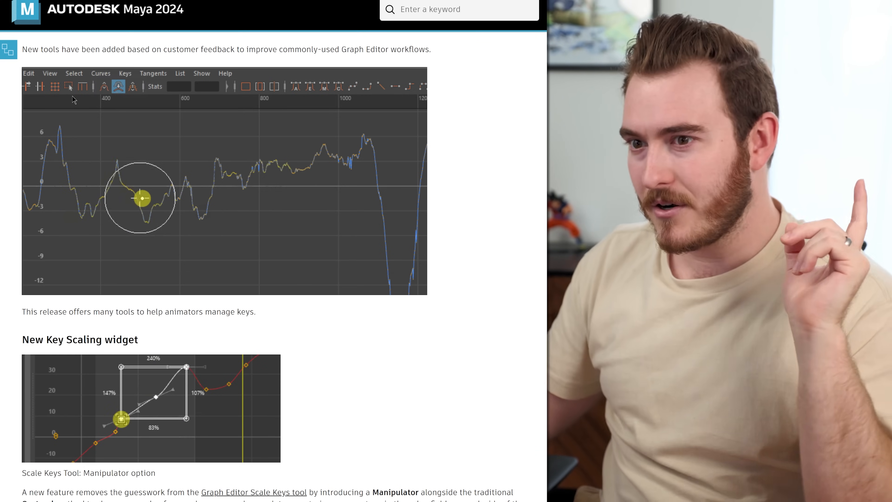
scroll(down, 3)
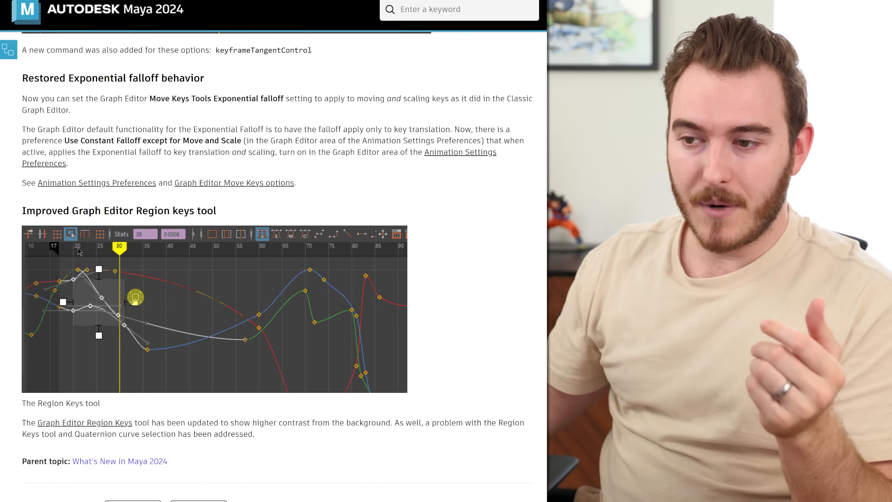
- Scroll back up to the New Offset and Clamp Curves settings heading
scroll(up, 3)
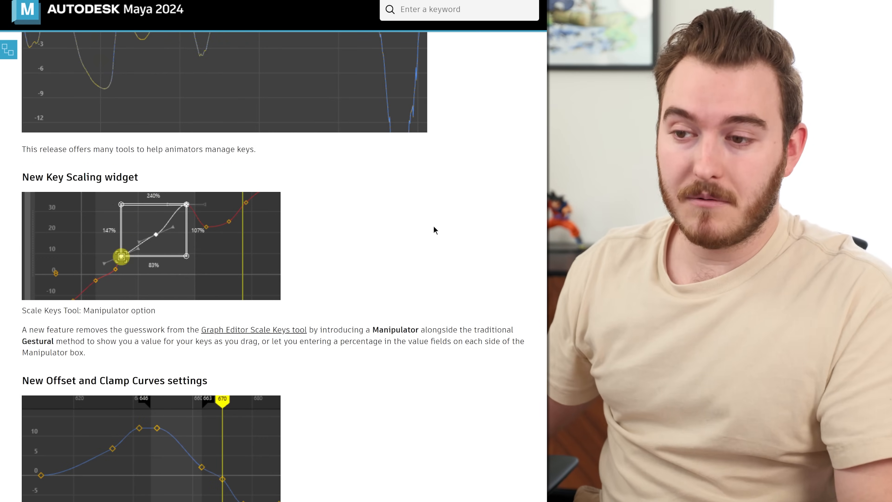
scroll(down, 3)
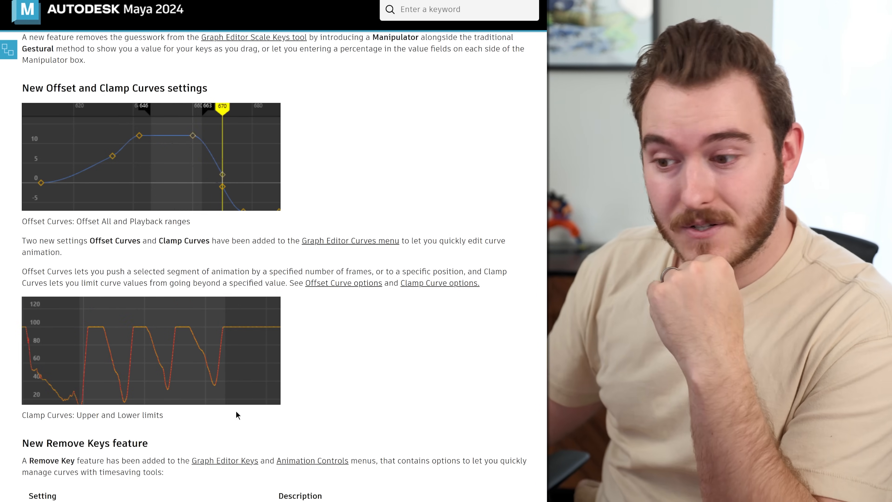
- Scroll down to the New Remove Keys section and its key-removal settings table
scroll(down, 3)
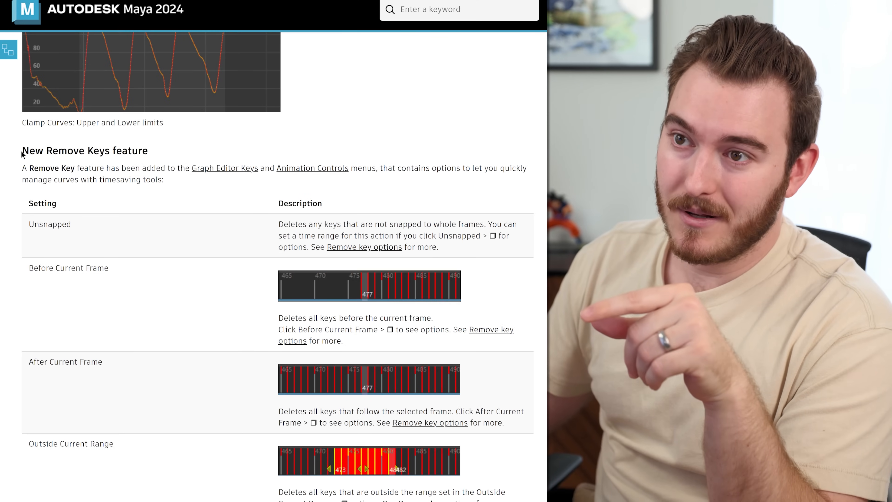
scroll(down, 3)
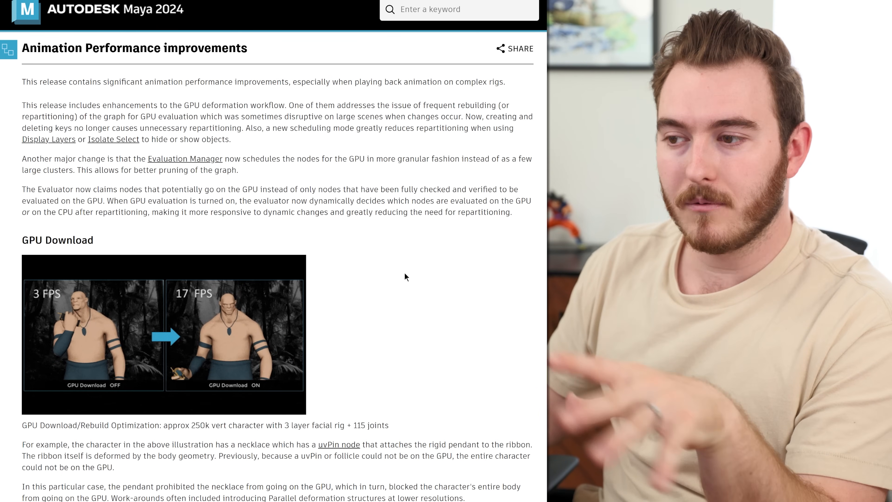
mouse_move(415, 296)
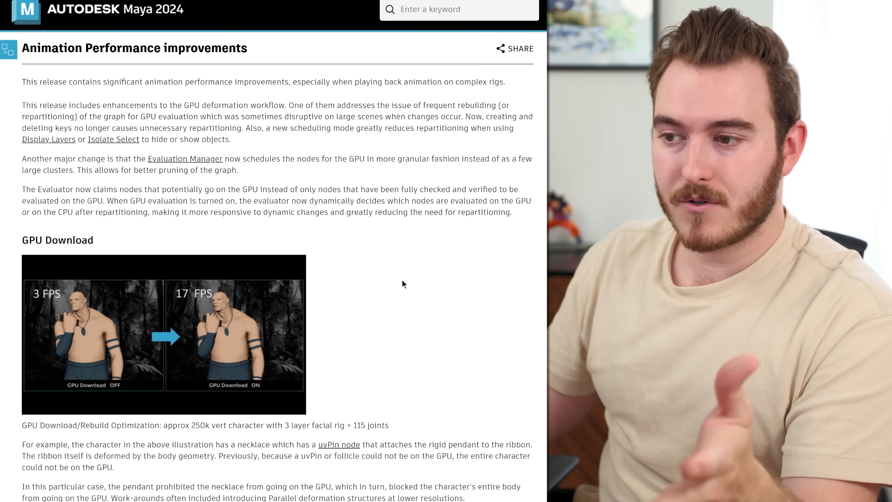
- Scroll past GPU Download, Evaluation Toolkit and GPU Outliner to the Graphical Output options
scroll(down, 3)
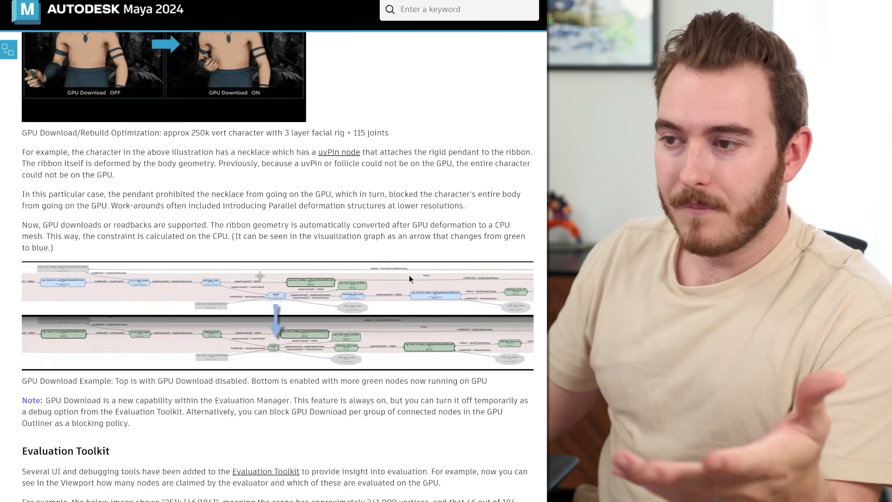
scroll(down, 3)
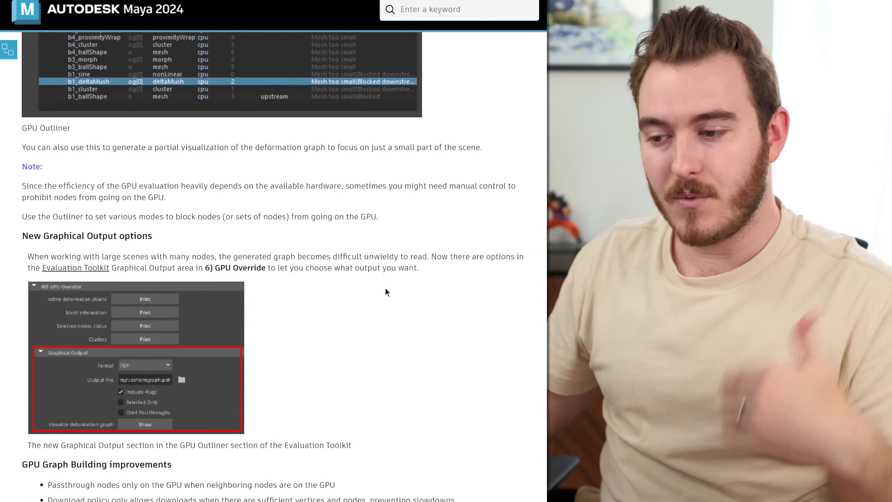
scroll(down, 3)
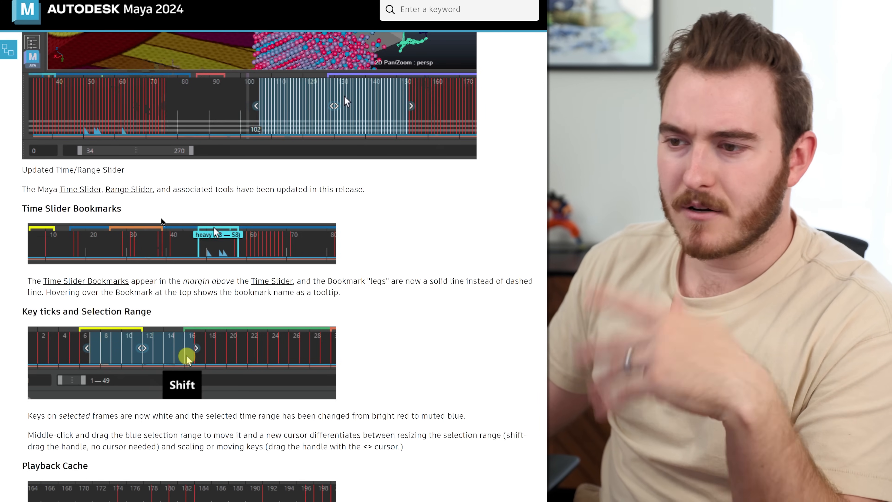
- Scroll through Time Slider Bookmarks, key ticks selection range and Playback Cache notes
scroll(down, 3)
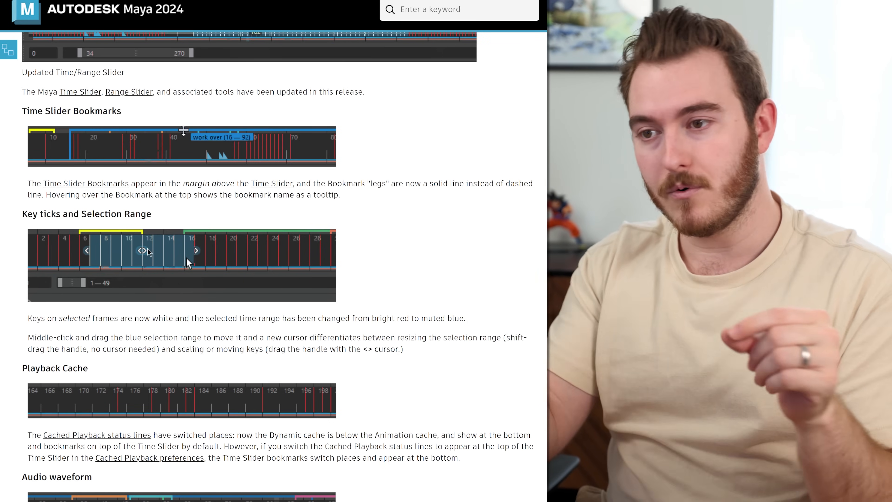
key(shift)
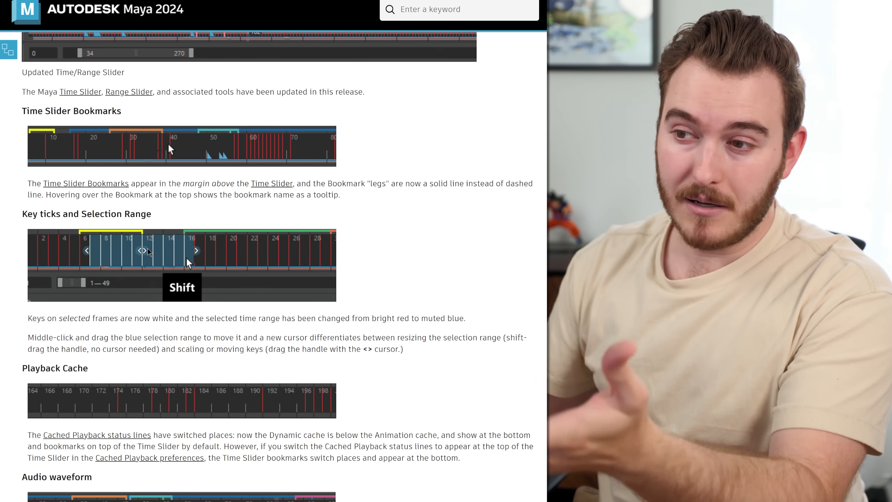
scroll(down, 3)
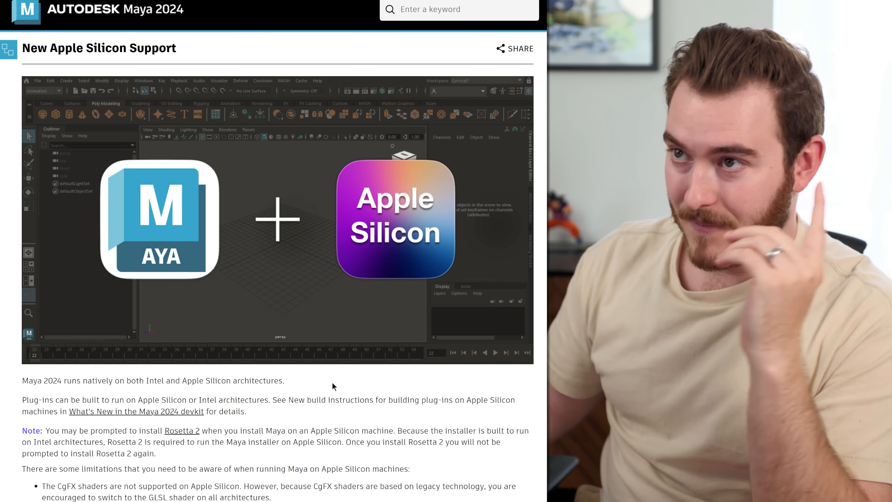
mouse_move(341, 384)
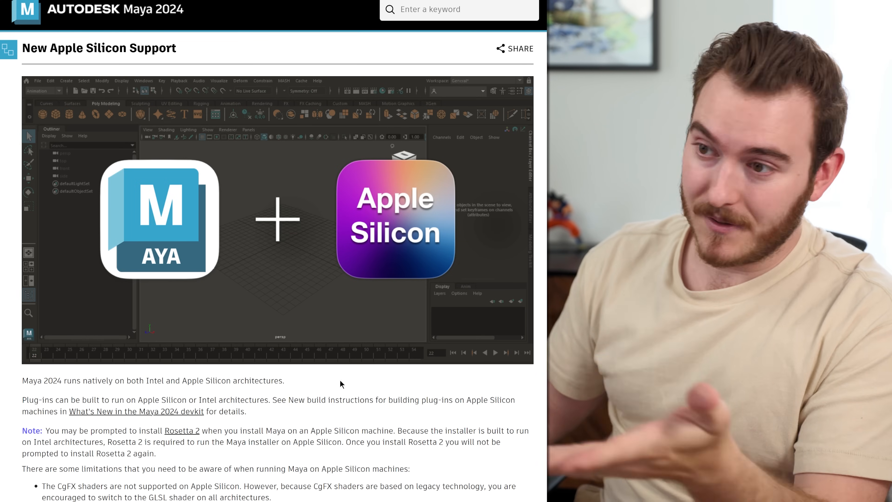
mouse_move(334, 393)
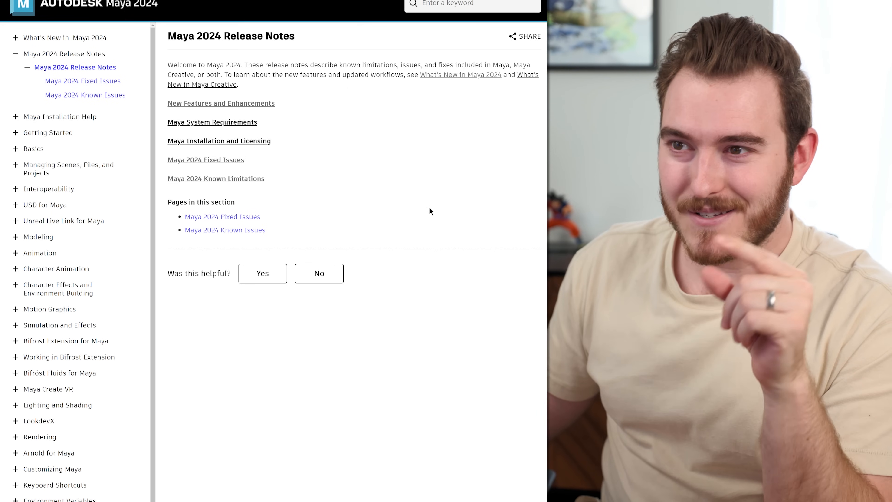
mouse_move(423, 197)
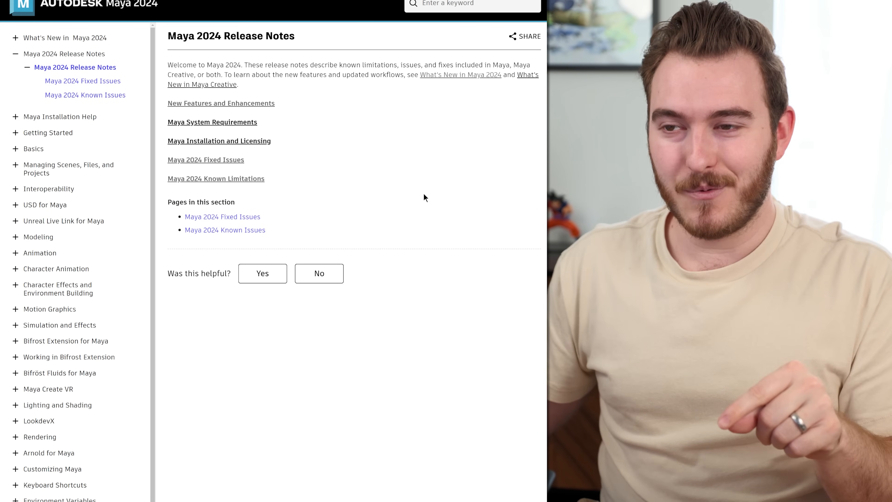
mouse_move(414, 215)
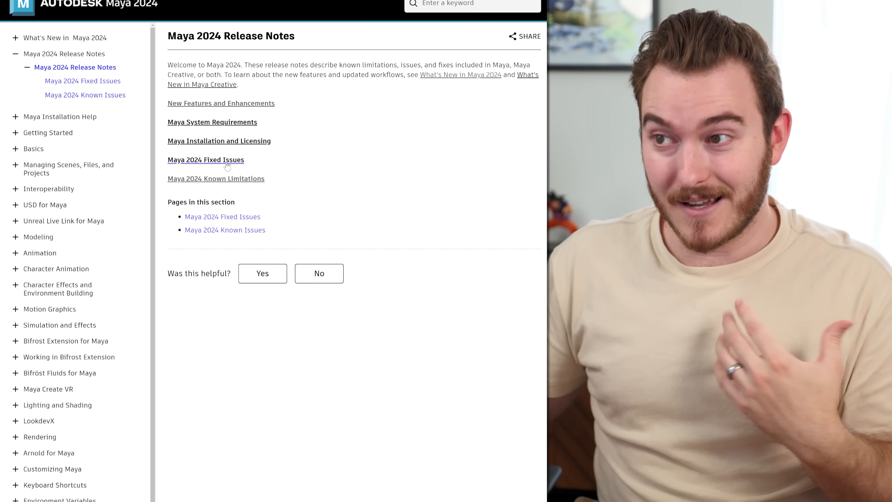
- Open the Maya 2024 Fixed Issues page listing animation bug fixes with MAYA tracking numbers
click(205, 159)
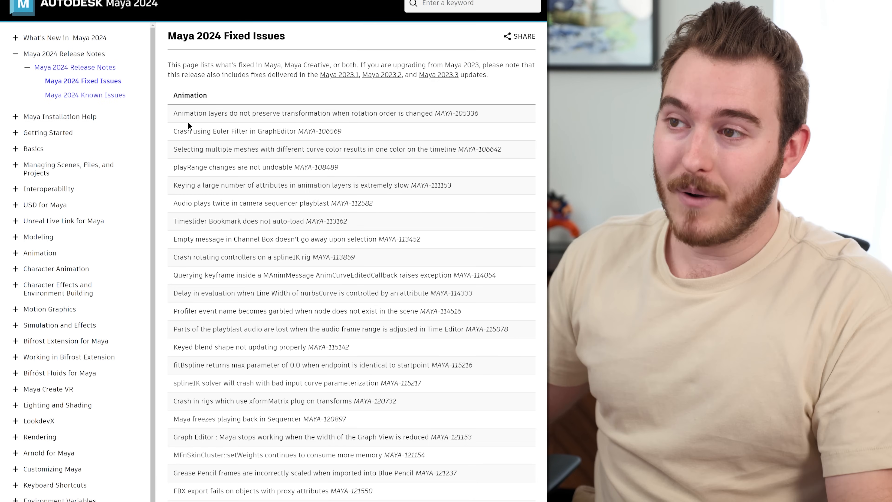
mouse_move(303, 84)
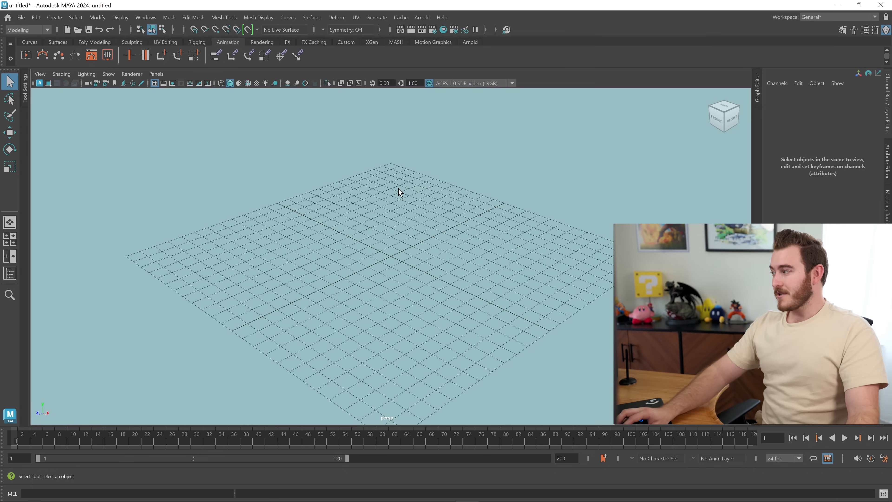
mouse_move(320, 268)
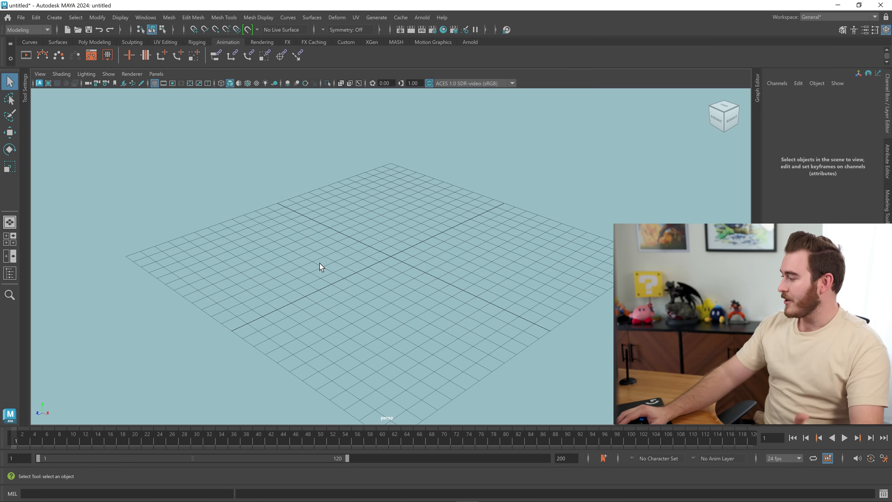
mouse_move(31, 444)
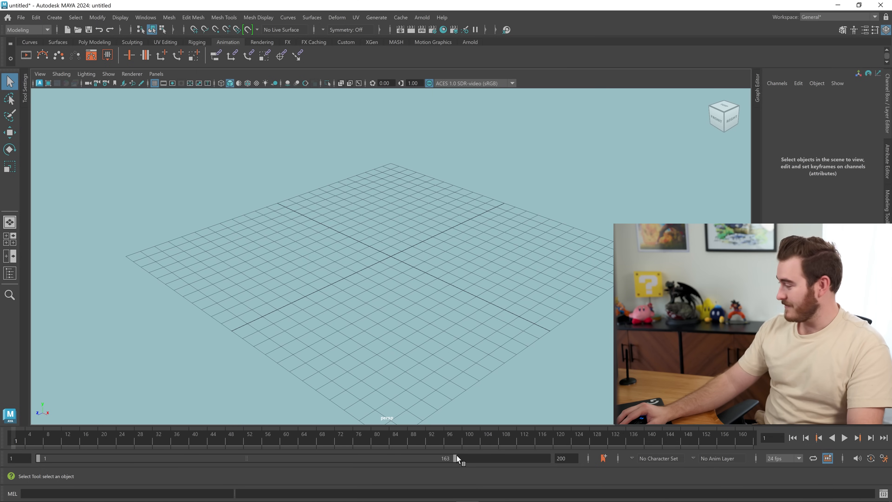
mouse_move(597, 374)
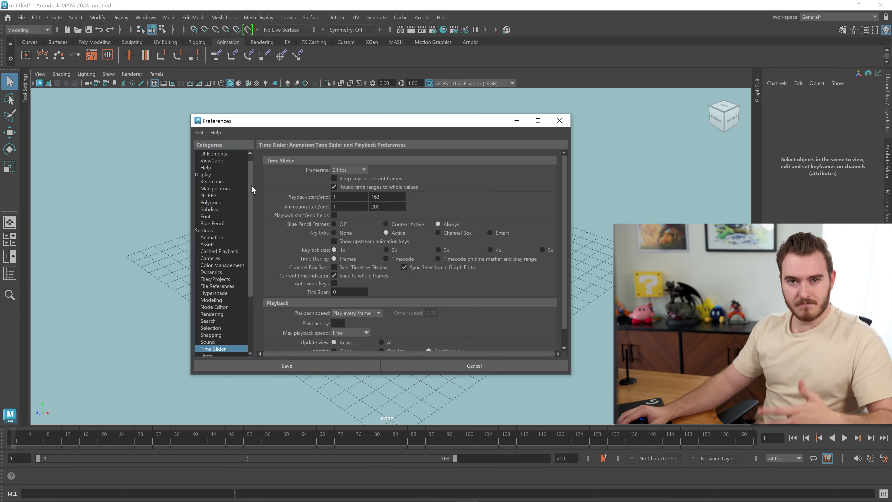
mouse_move(235, 220)
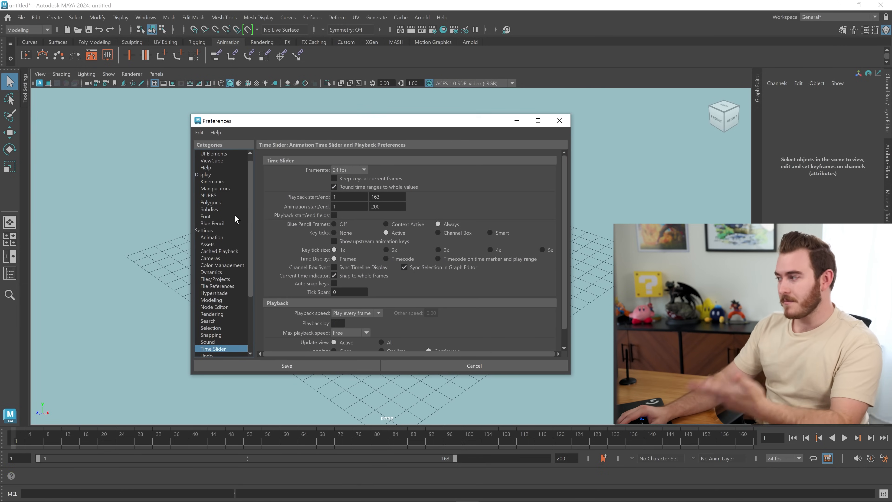
- Browse the Animation and Undo preference pages, then save and close Preferences with playback ending at 163
scroll(down, 3)
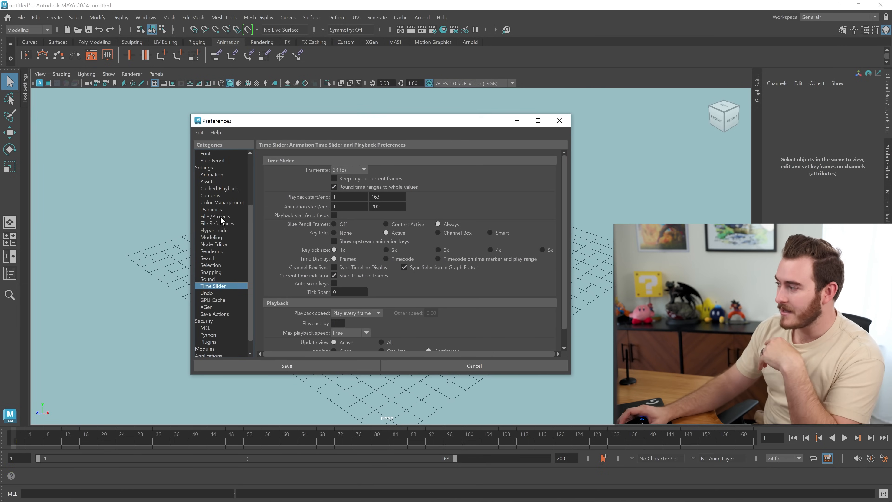
click(211, 175)
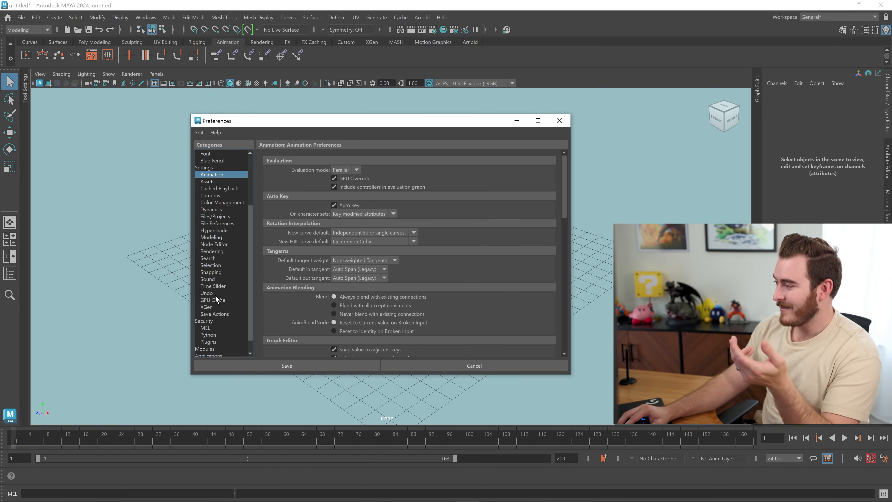
click(207, 293)
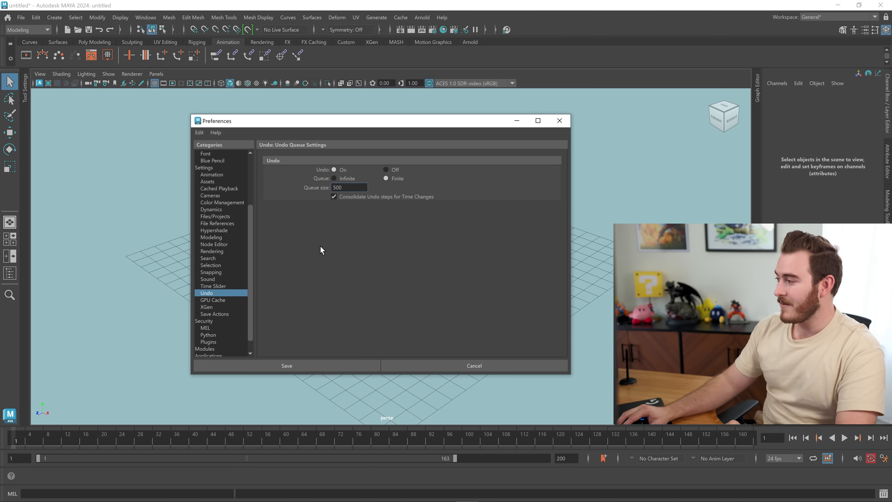
click(212, 174)
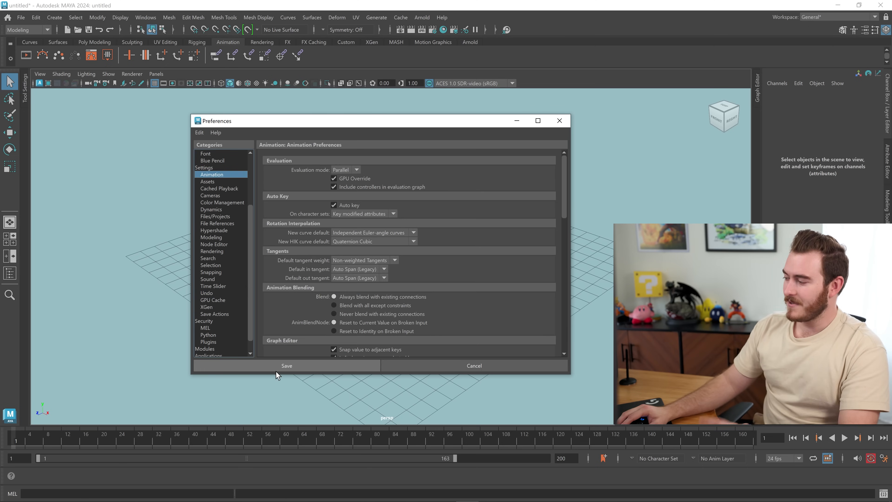
click(286, 365)
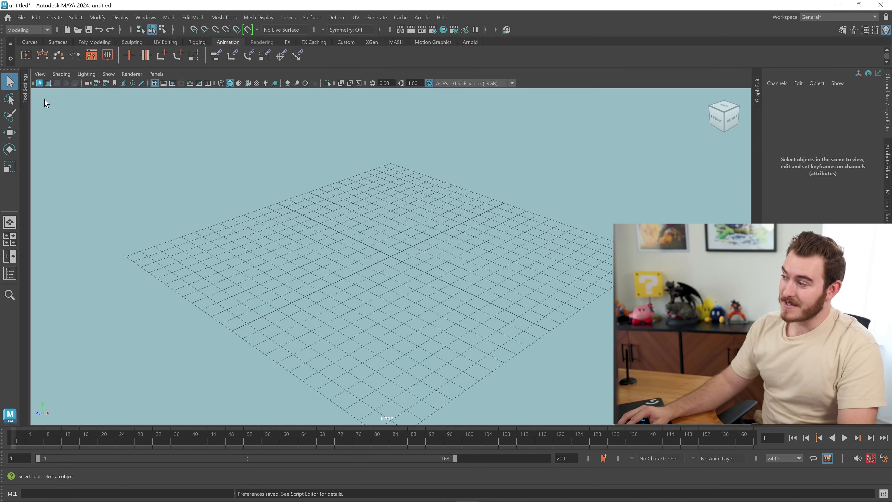
mouse_move(39, 83)
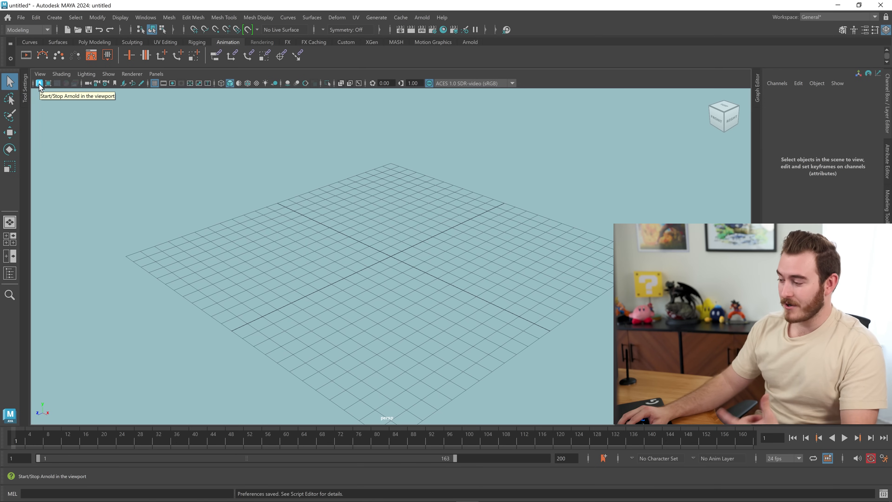
mouse_move(505, 30)
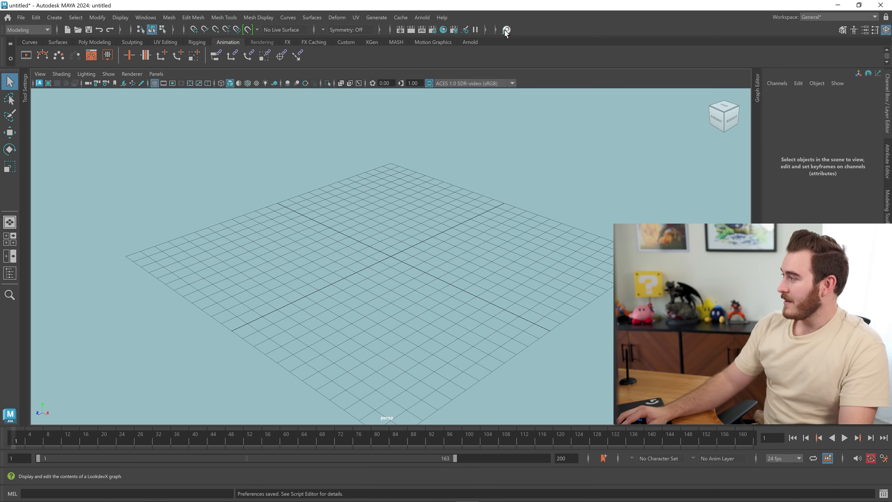
mouse_move(505, 30)
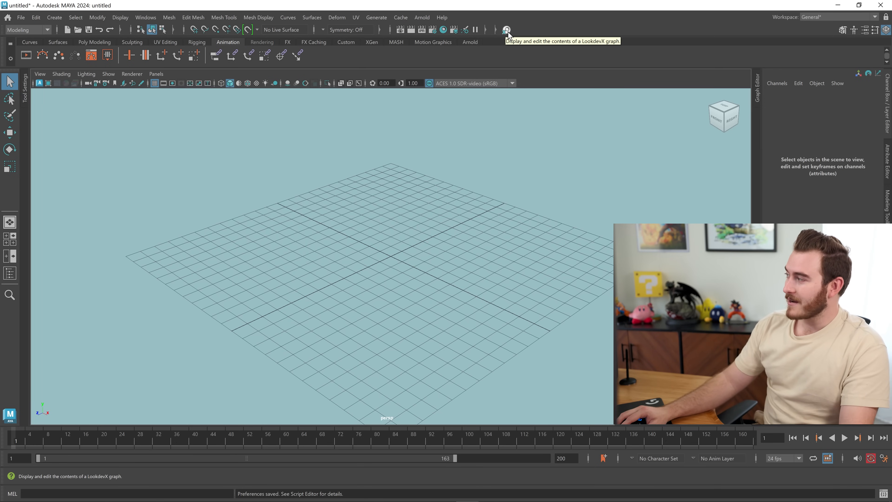
- Launch LookdevX from the Status Line and dismiss its welcome screen to show an empty Graph Editor
click(506, 30)
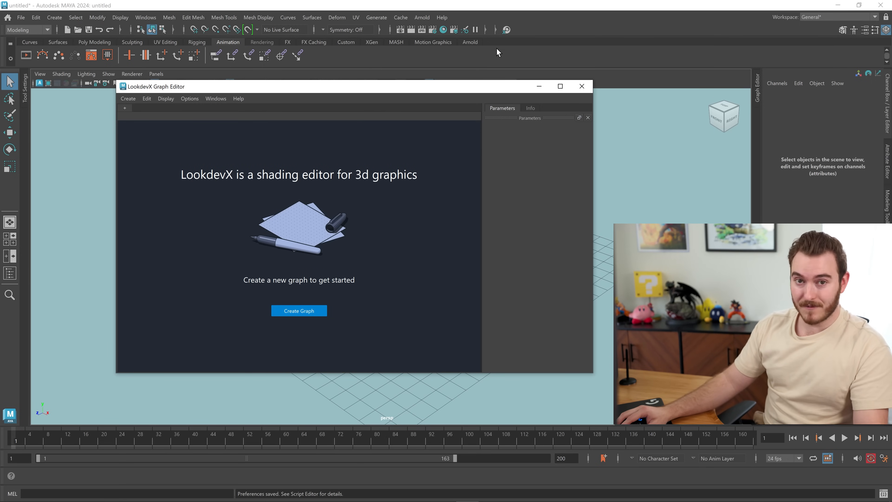
click(581, 86)
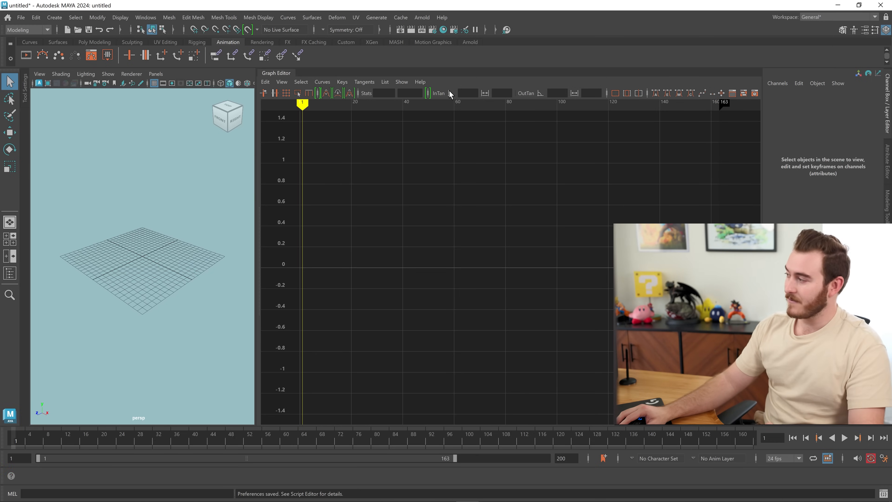
mouse_move(491, 99)
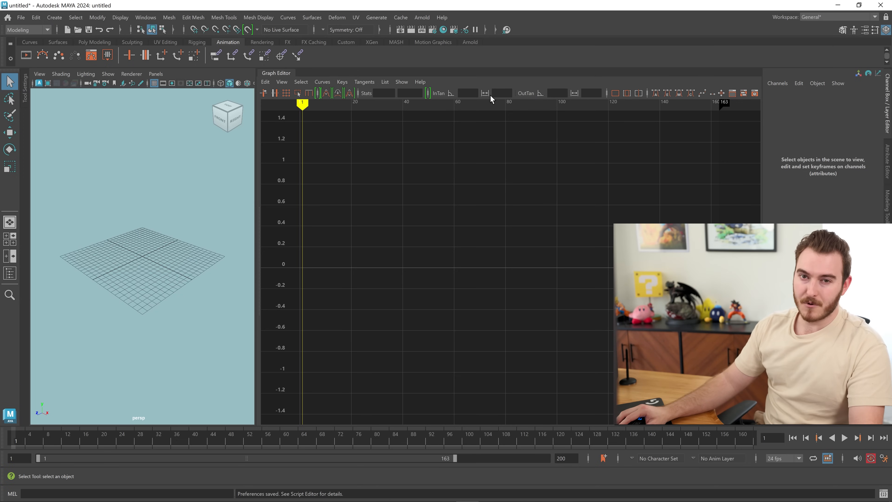
mouse_move(427, 93)
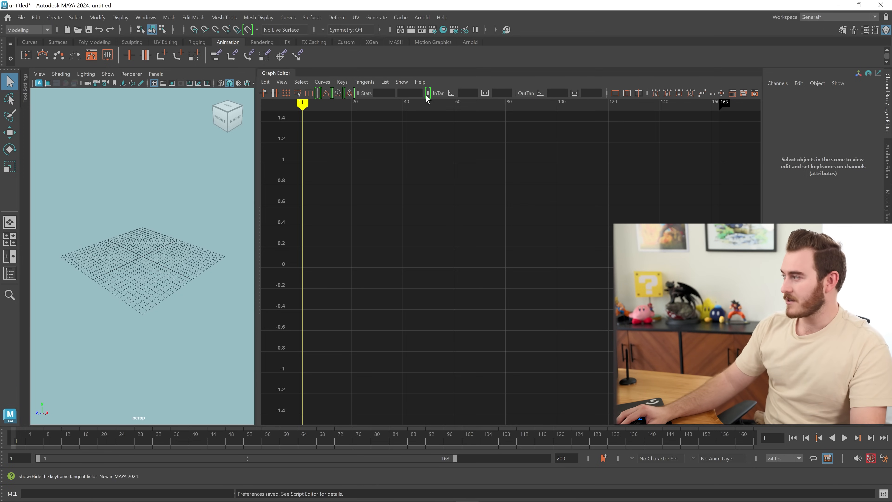